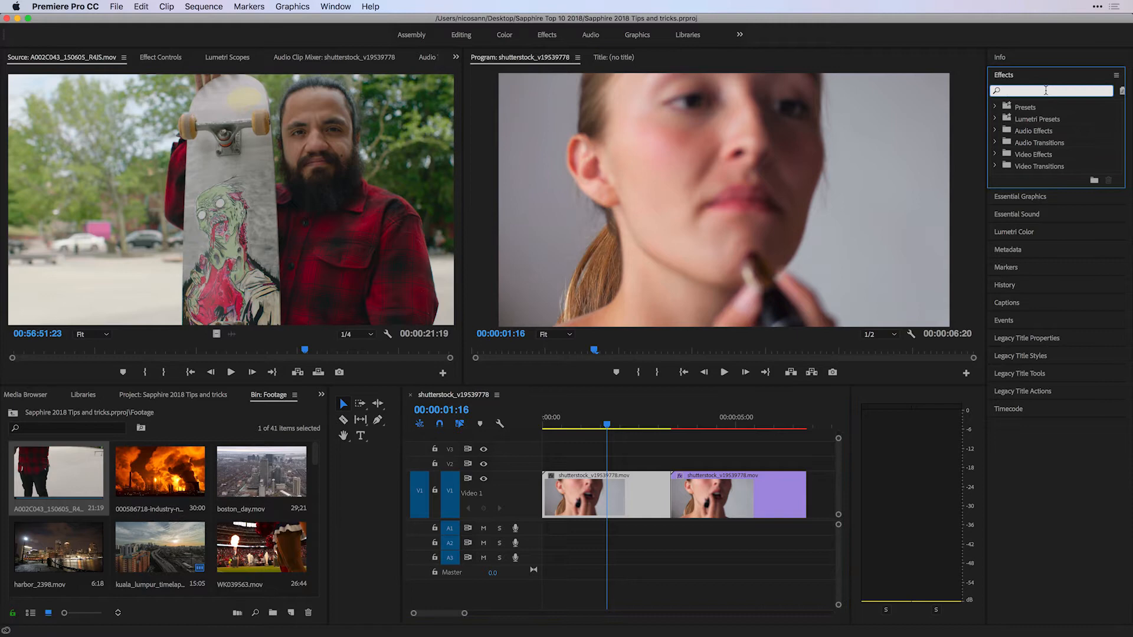
Search 's_beau' and apply Sapphire S_Beauty to the woman's close-up clip
{"action": "type", "text": "s_beauty"}
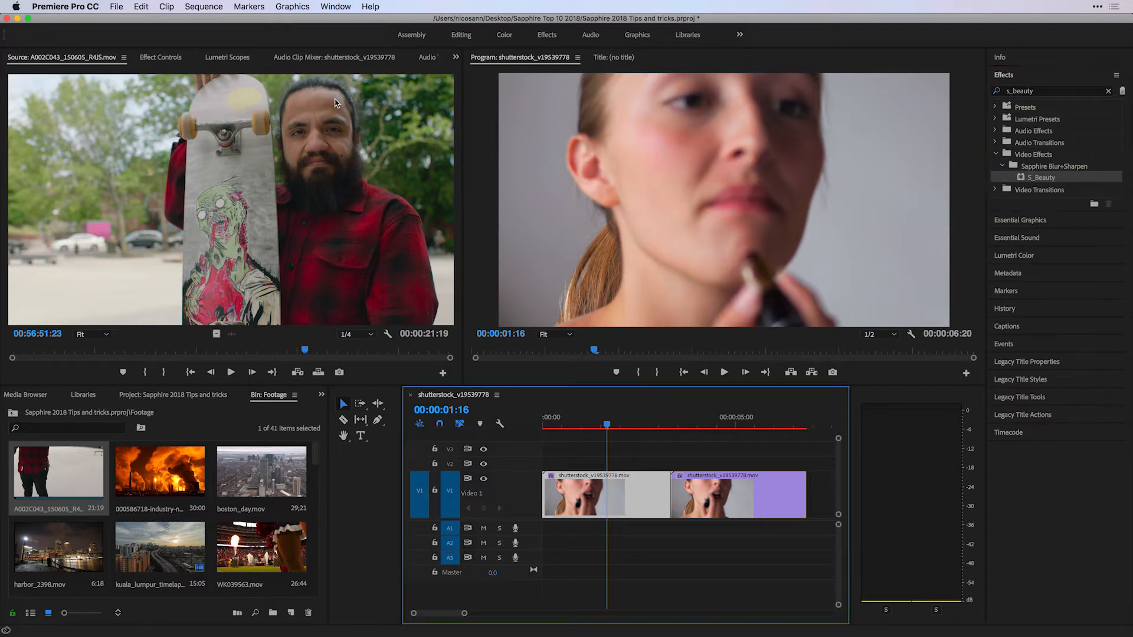
{"action": "left_click", "coordinate": [160, 57]}
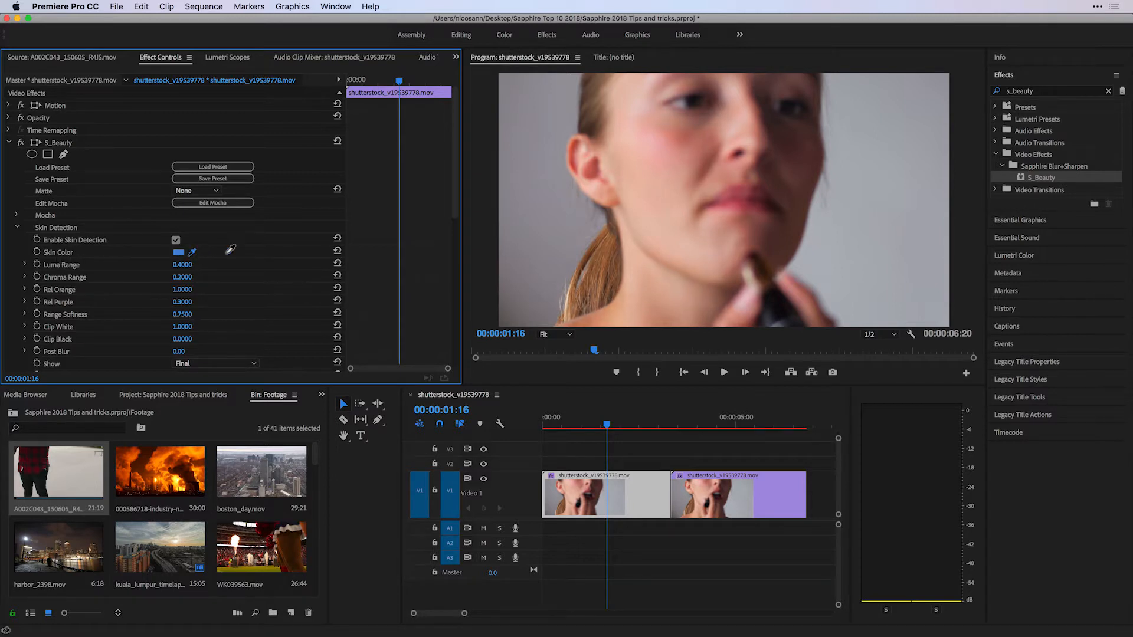
Sample the skin color from the woman's face and show the Skin Detect Matte
{"action": "left_click", "coordinate": [707, 162]}
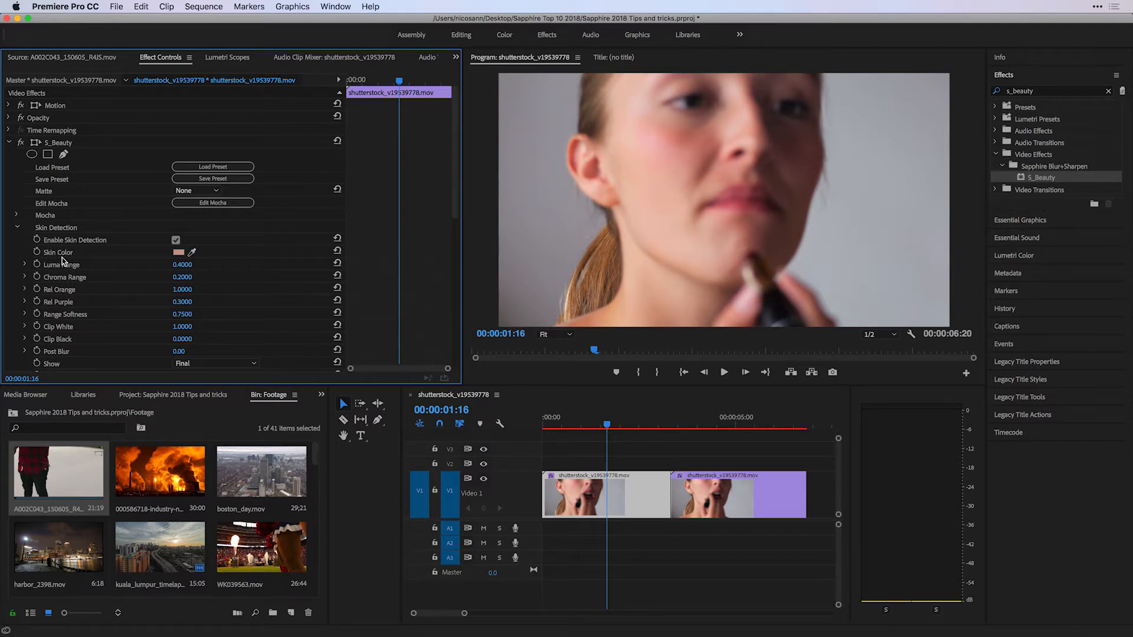
{"action": "mouse_move", "coordinate": [232, 245]}
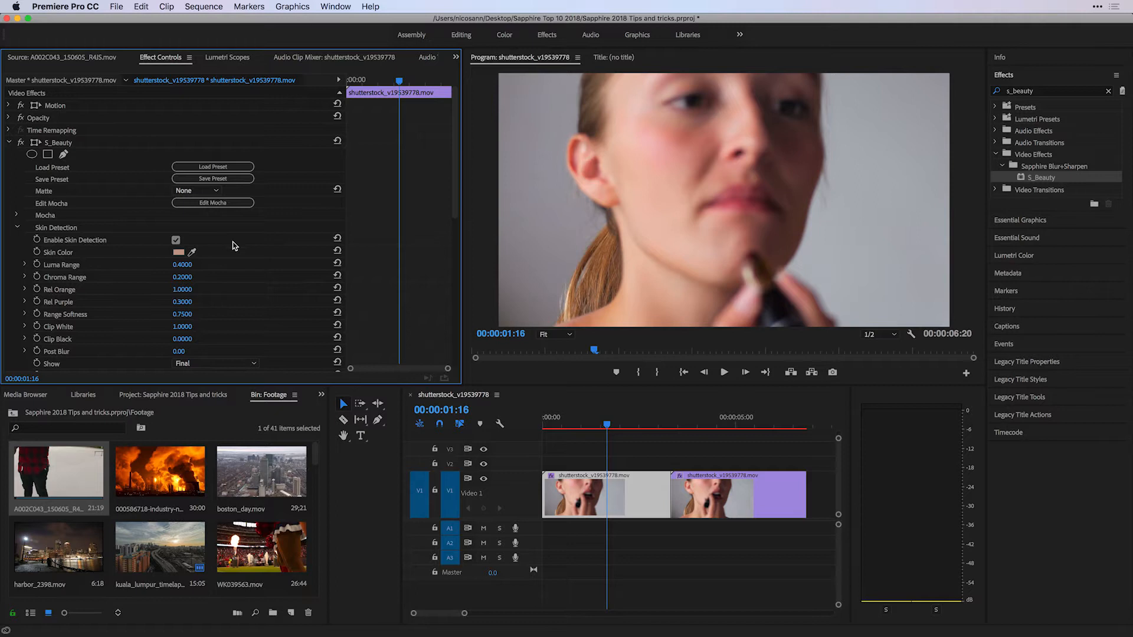
{"action": "left_click", "coordinate": [216, 362]}
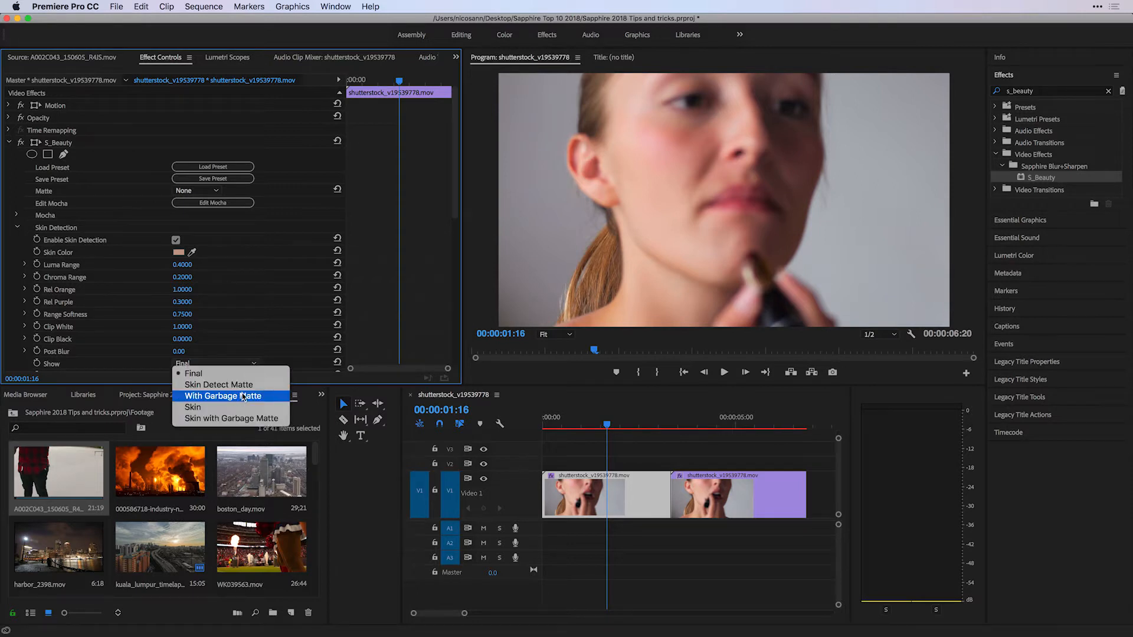
{"action": "left_click", "coordinate": [219, 383]}
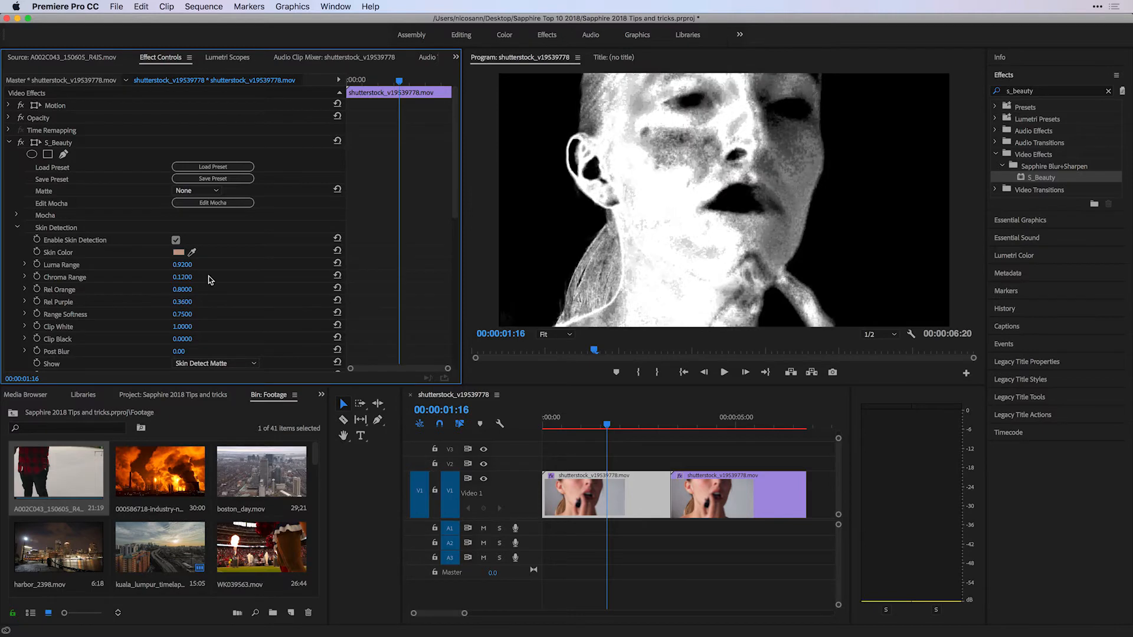
Enter Post Blur 5.00, then raise it to 40 while viewing the skin matte
{"action": "left_click", "coordinate": [213, 362]}
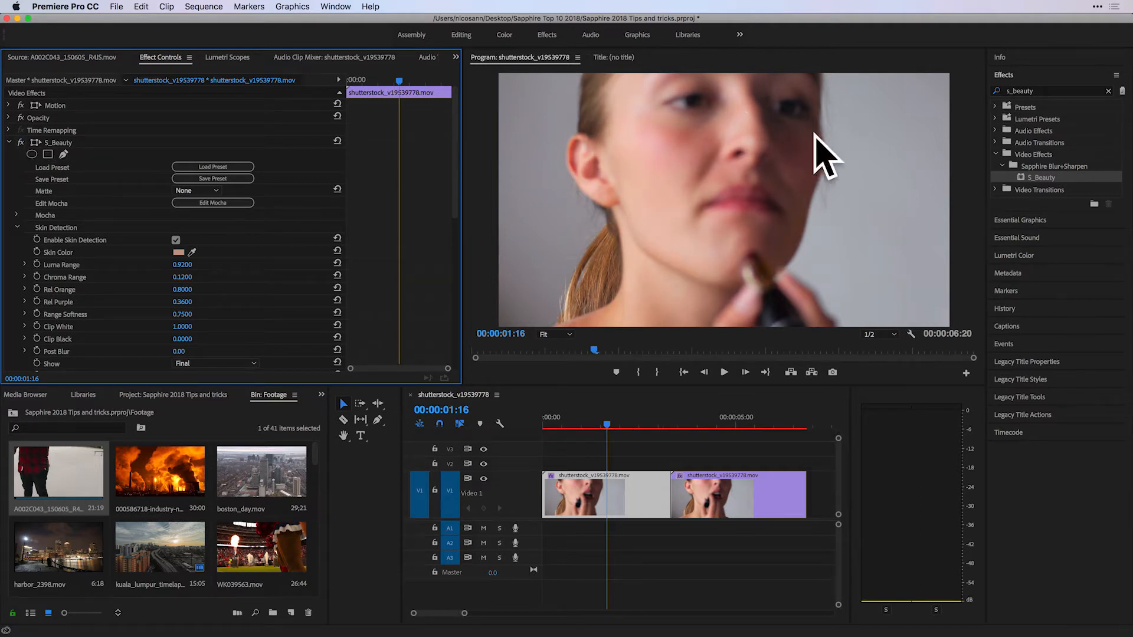
{"action": "left_click", "coordinate": [186, 351]}
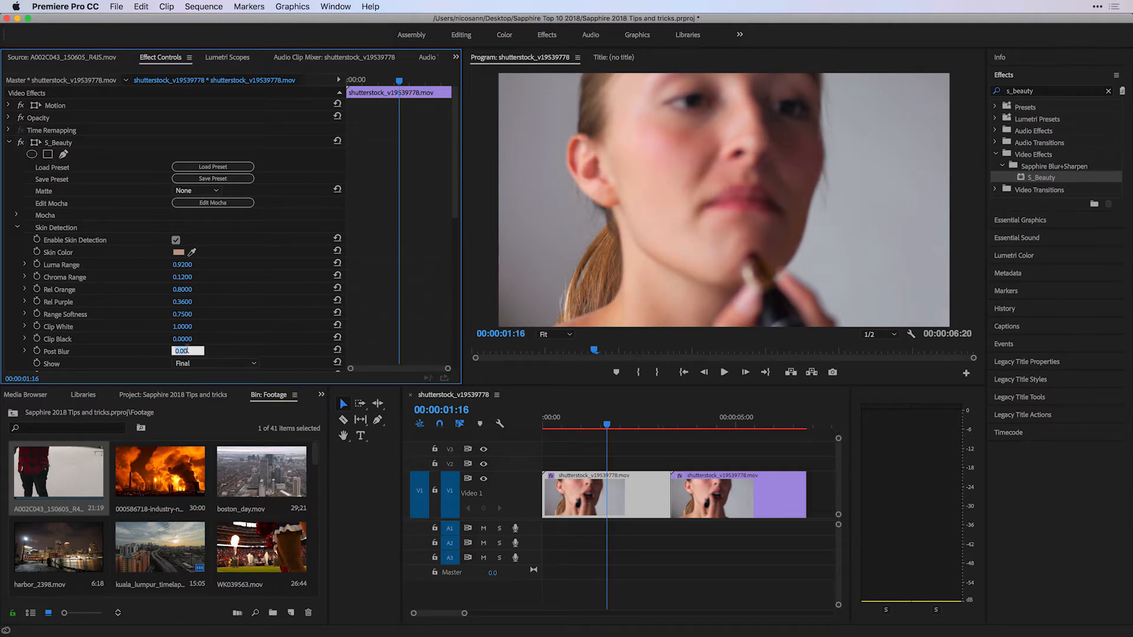
{"action": "type", "text": "5.00"}
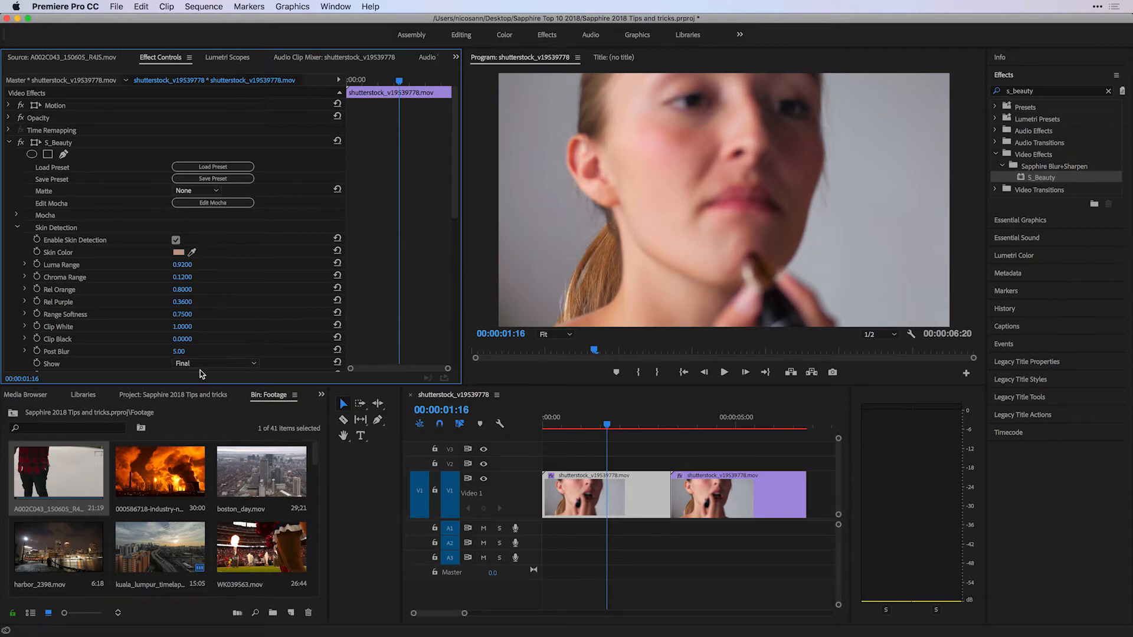
{"action": "left_click", "coordinate": [215, 363]}
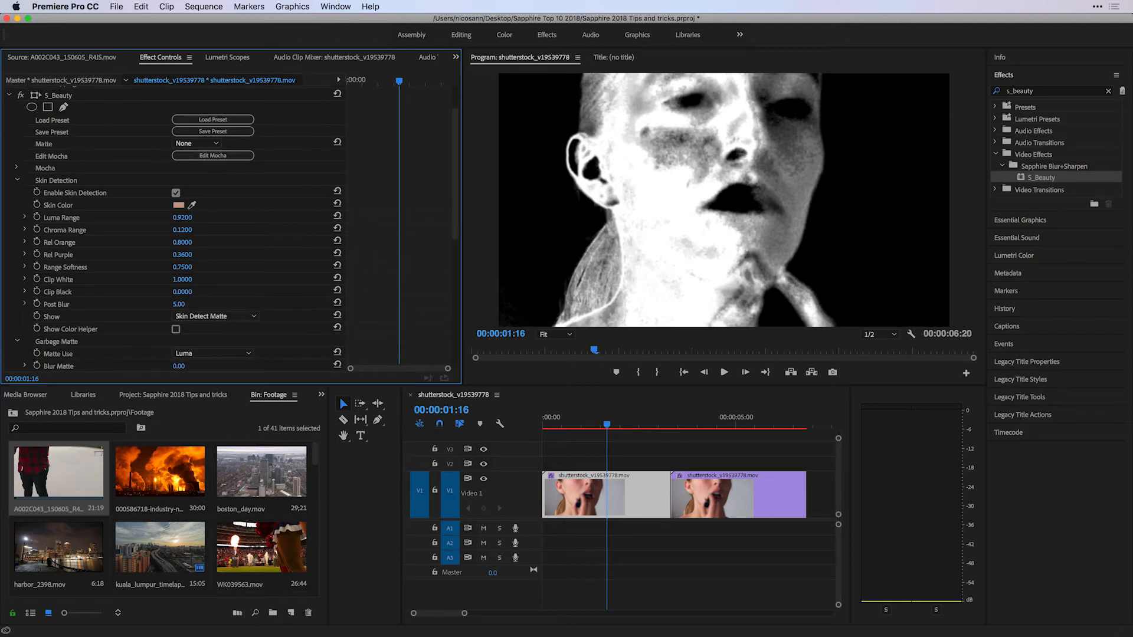
{"action": "left_click_drag", "start_coordinate": [179, 305], "coordinate": [185, 296]}
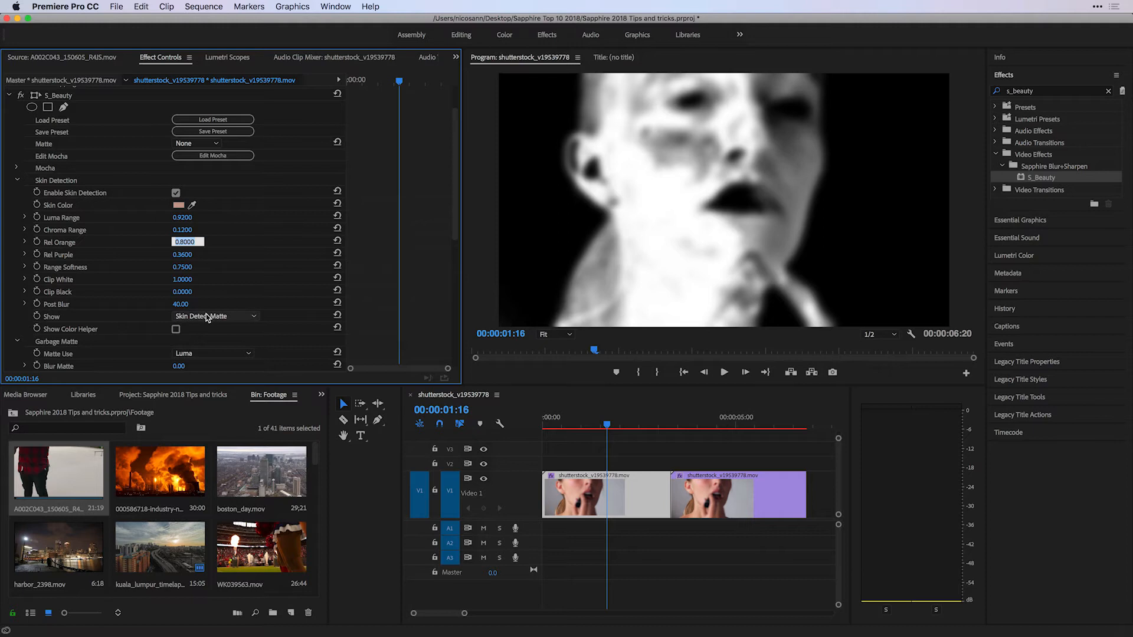
Show Skin with Garbage Matte and enable Suppress BG under Suppress Background
{"action": "left_click", "coordinate": [212, 316]}
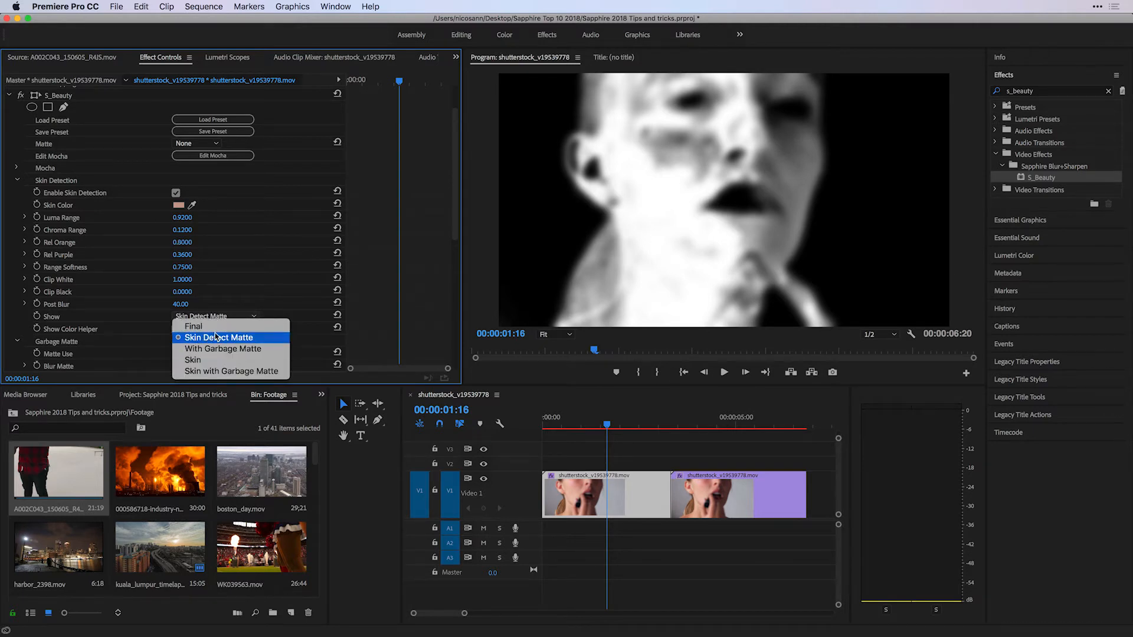
{"action": "mouse_move", "coordinate": [231, 371]}
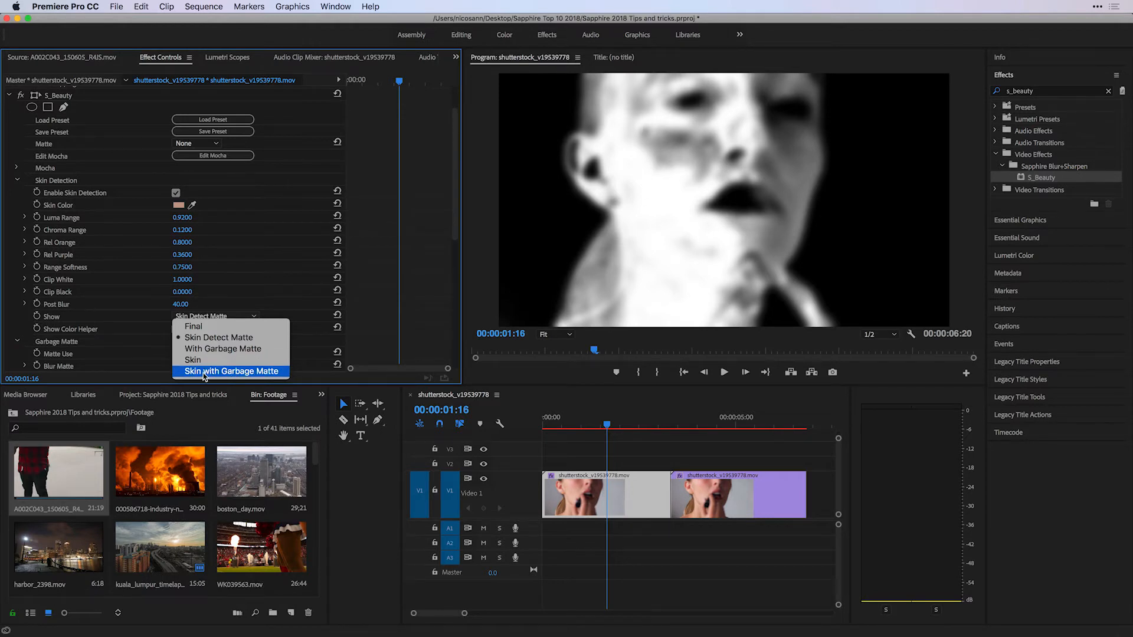
{"action": "left_click", "coordinate": [229, 371]}
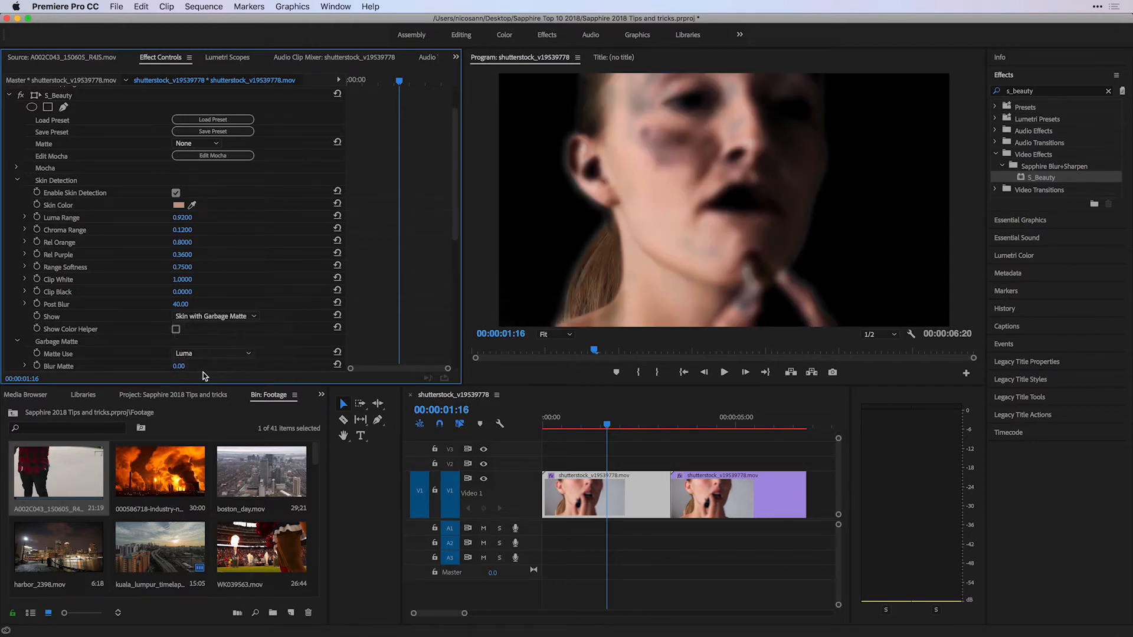
{"action": "scroll", "scroll_direction": "down", "scroll_amount": 3}
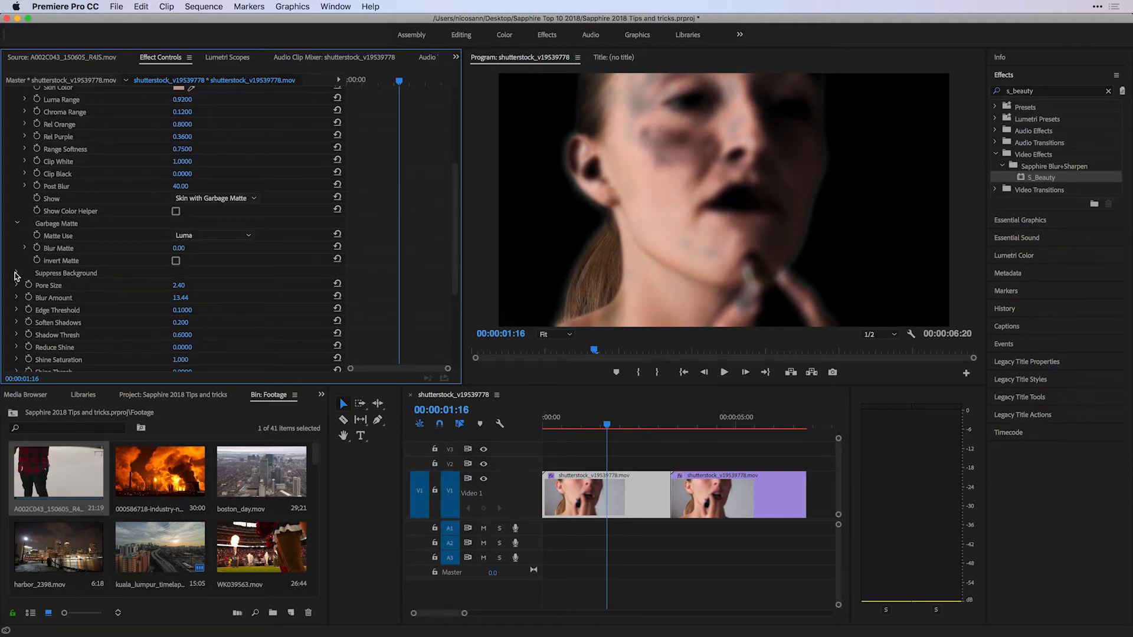
{"action": "left_click", "coordinate": [17, 276]}
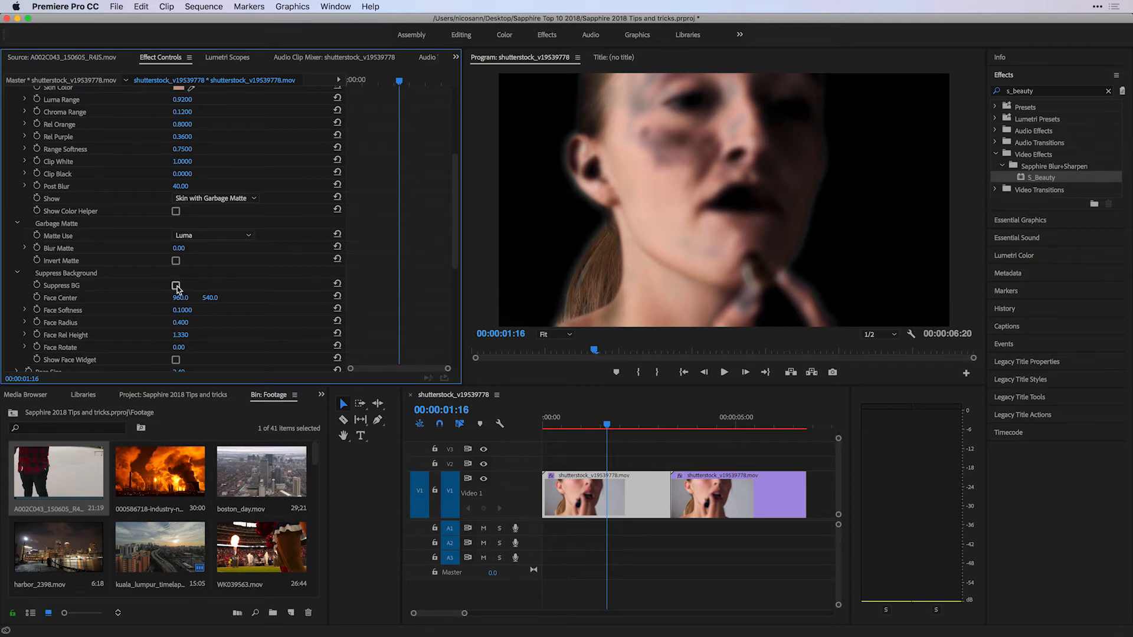
{"action": "left_click", "coordinate": [176, 285]}
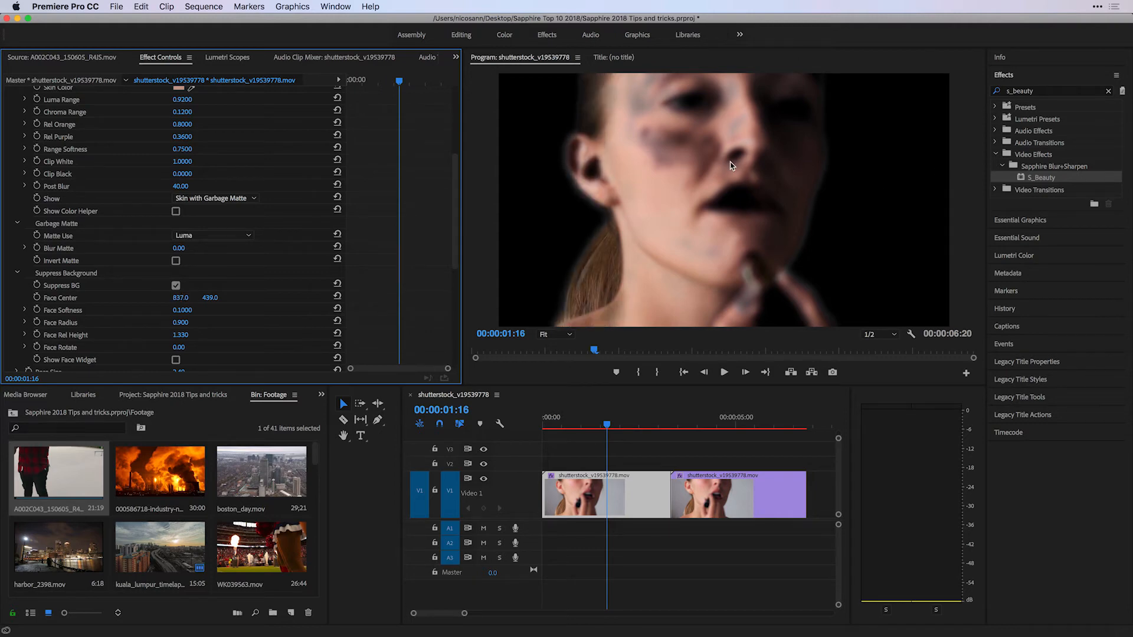
{"action": "mouse_move", "coordinate": [165, 226]}
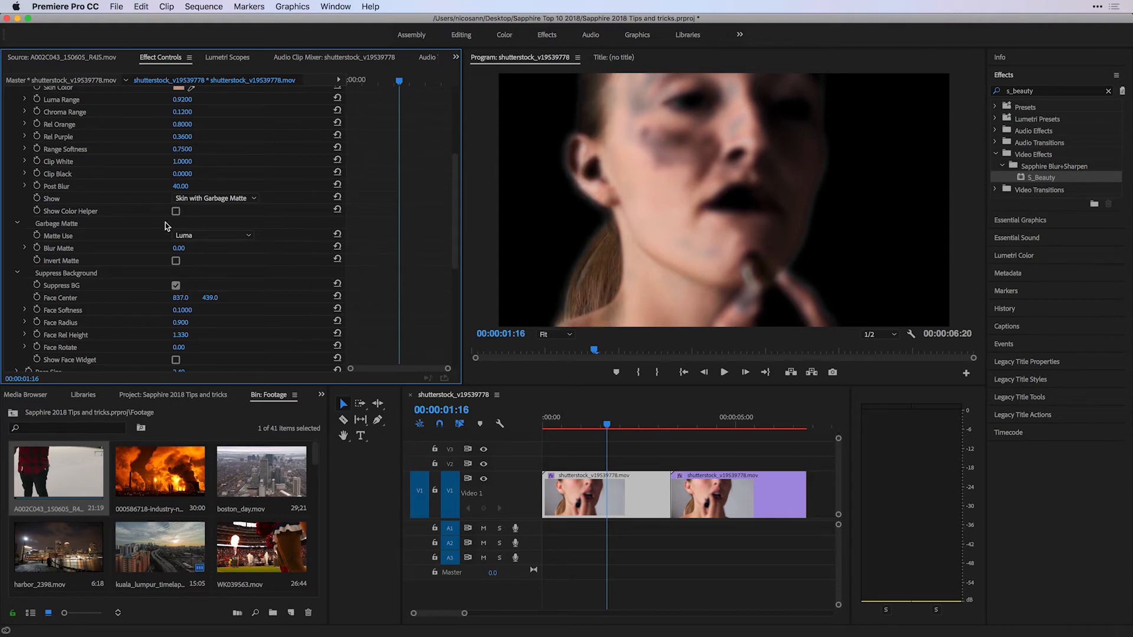
Switch the S_Beauty Show option to Final and scroll through the parameters
{"action": "left_click", "coordinate": [212, 199]}
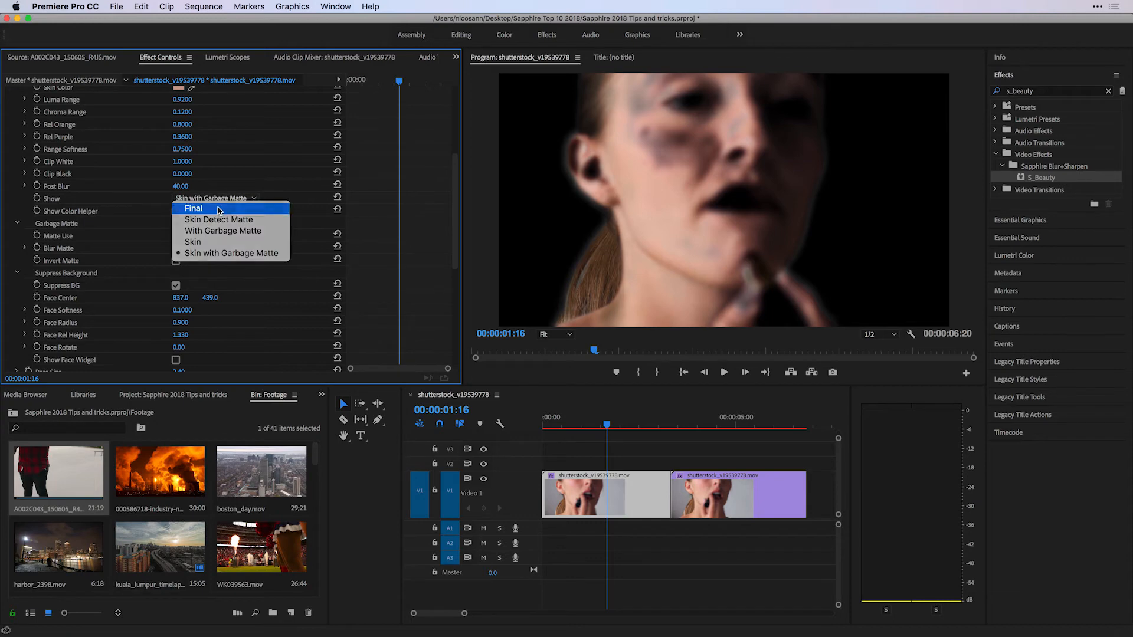
{"action": "left_click", "coordinate": [193, 208]}
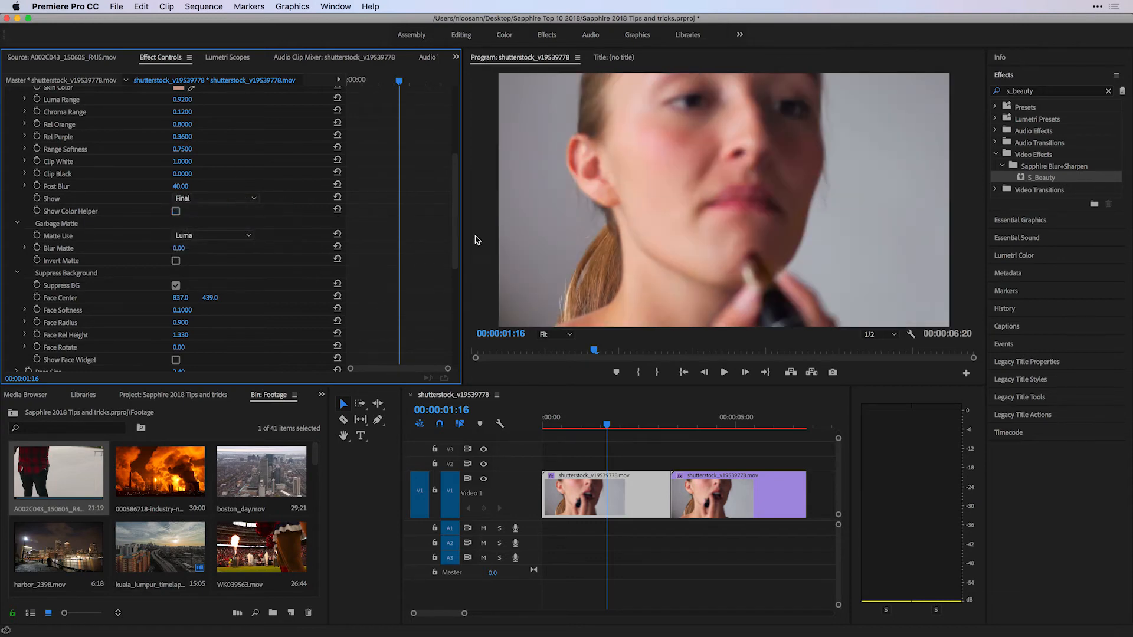
{"action": "scroll", "scroll_direction": "down", "scroll_amount": 3}
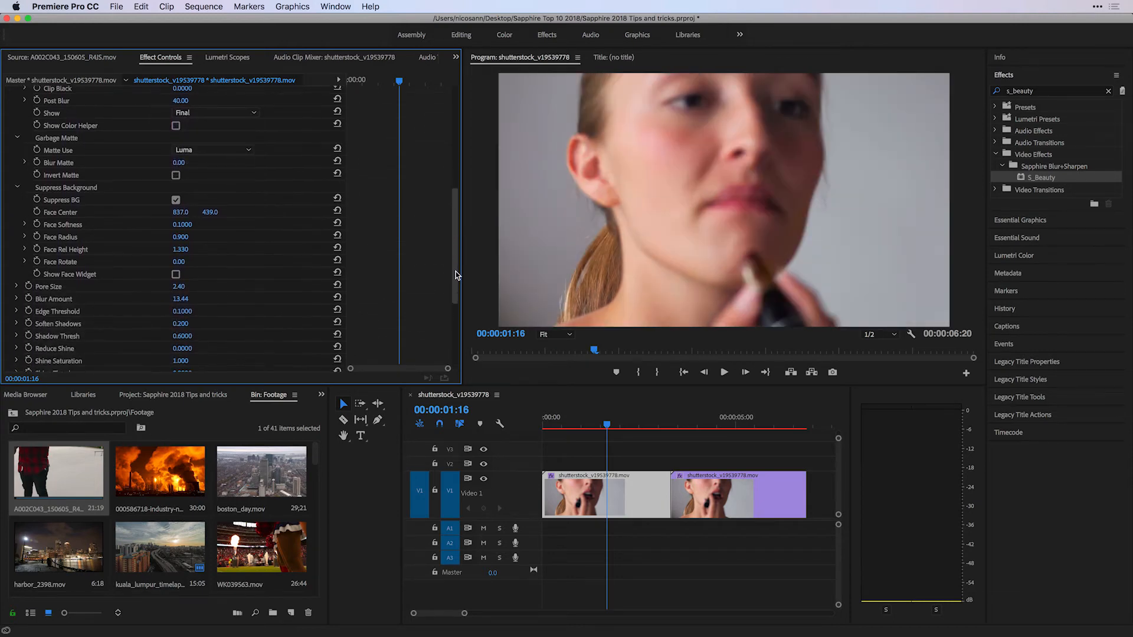
{"action": "scroll", "scroll_direction": "down", "scroll_amount": 3}
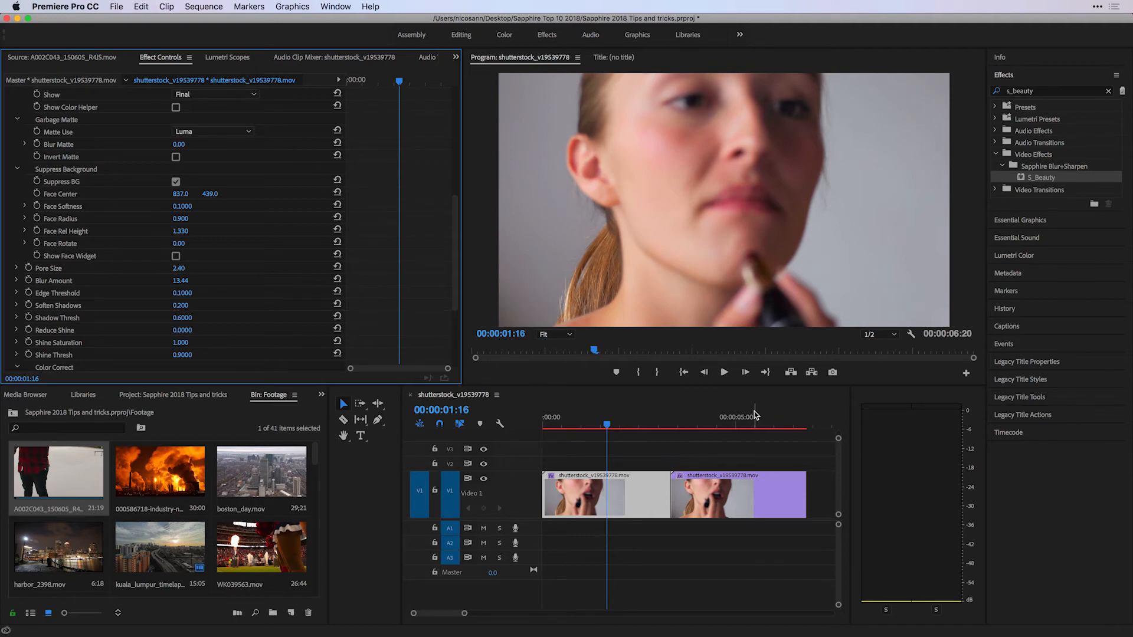
At about 5 s, uncheck Show Mocha Only on the clip and launch Edit Mocha
{"action": "left_click", "coordinate": [754, 425]}
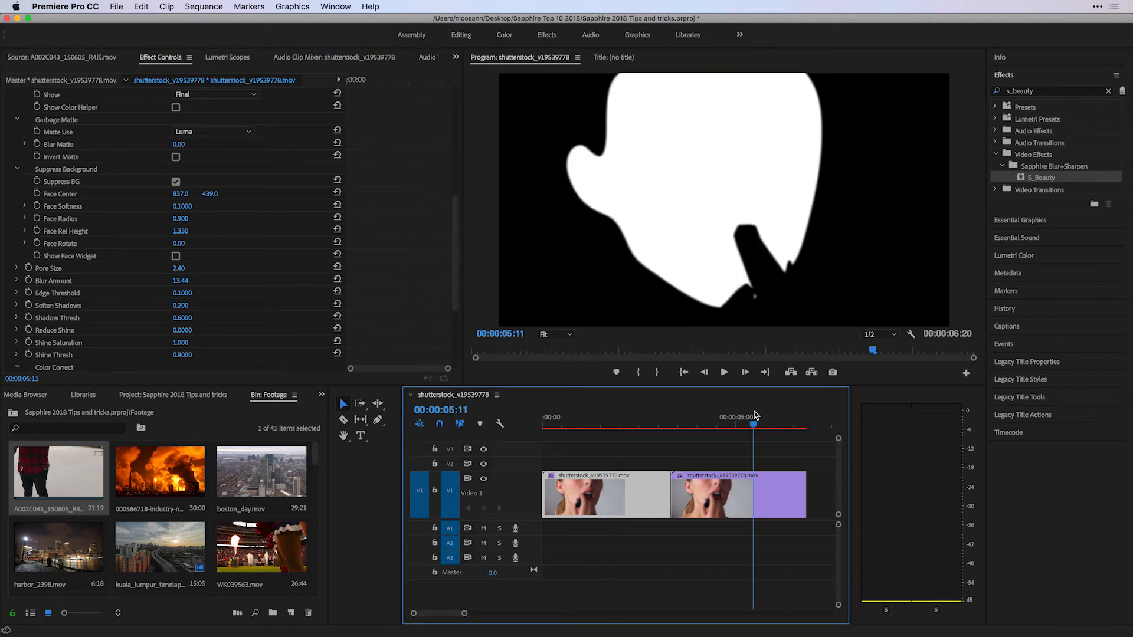
{"action": "left_click", "coordinate": [712, 495]}
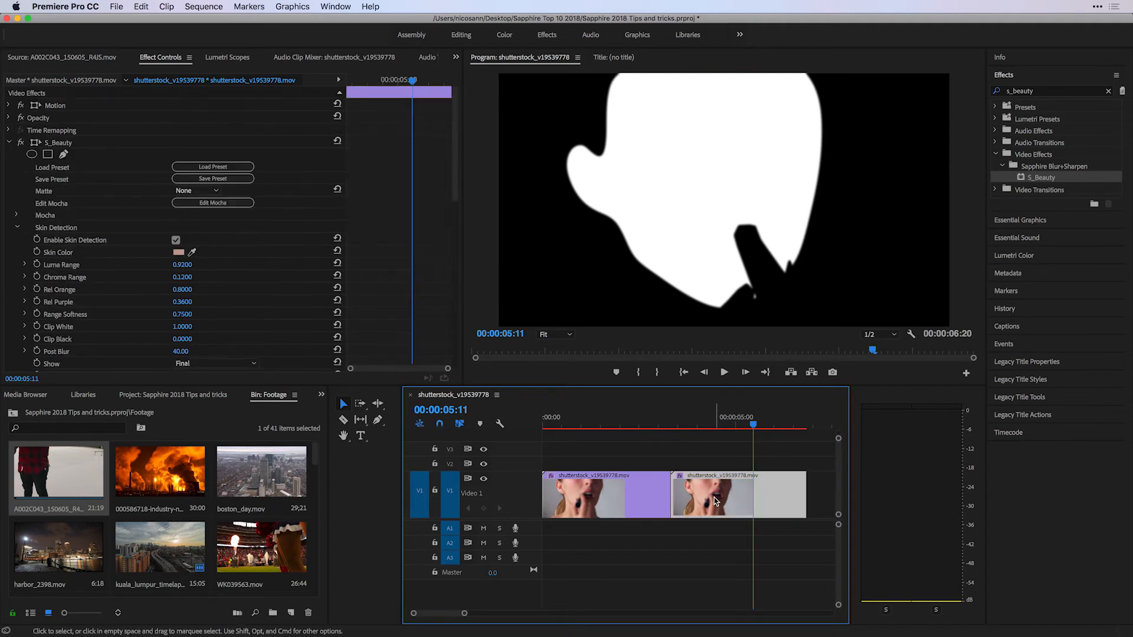
{"action": "left_click", "coordinate": [17, 215]}
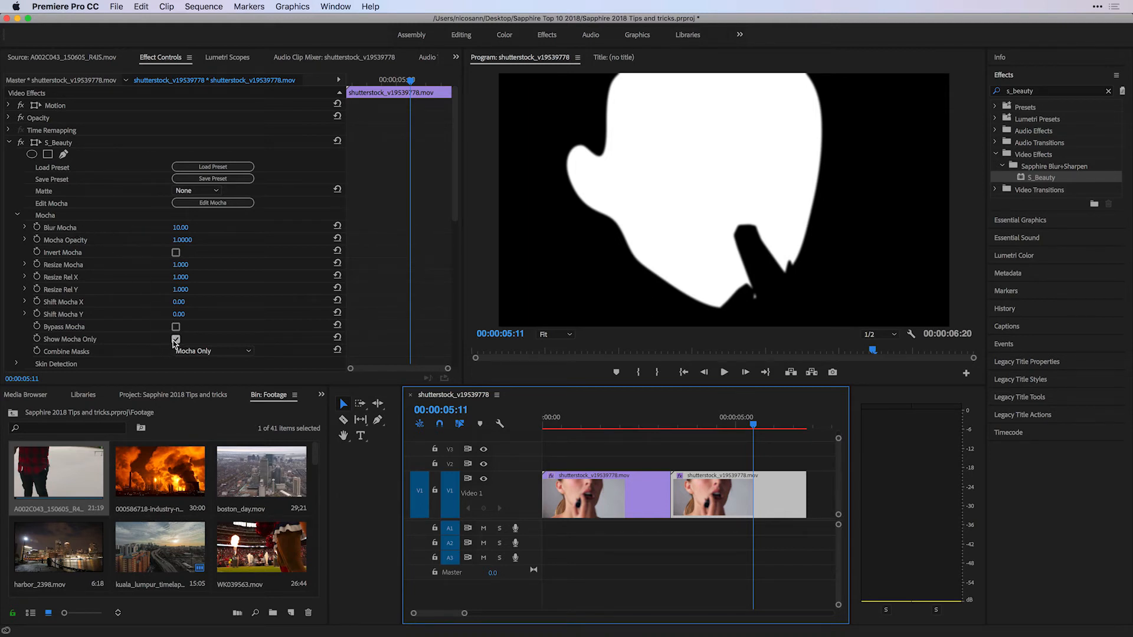
{"action": "left_click", "coordinate": [176, 339]}
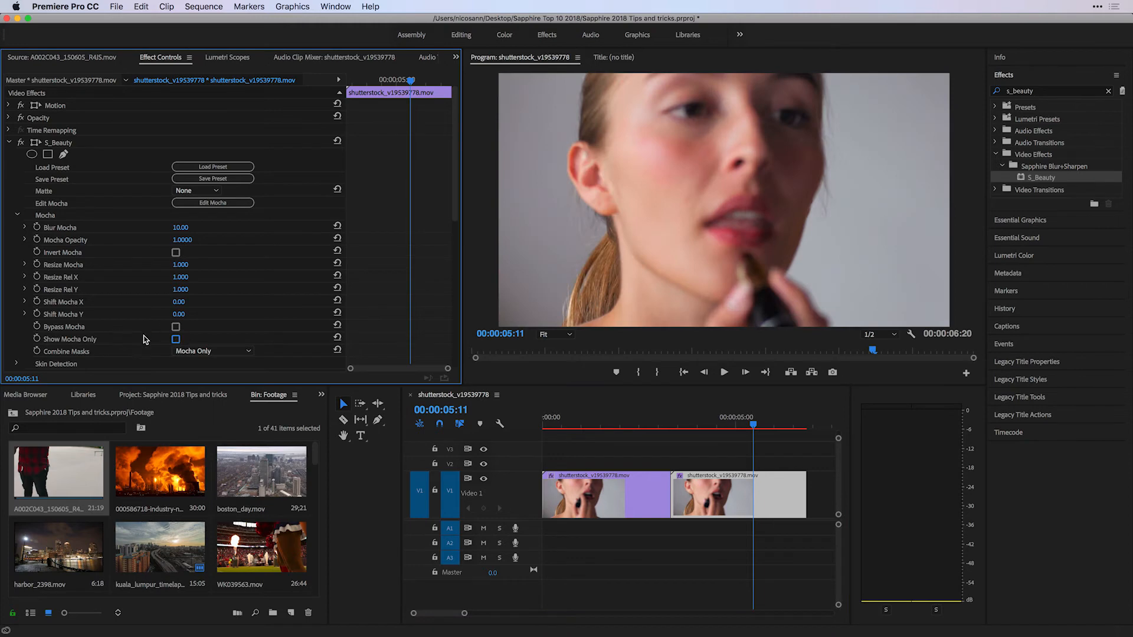
{"action": "mouse_move", "coordinate": [26, 269]}
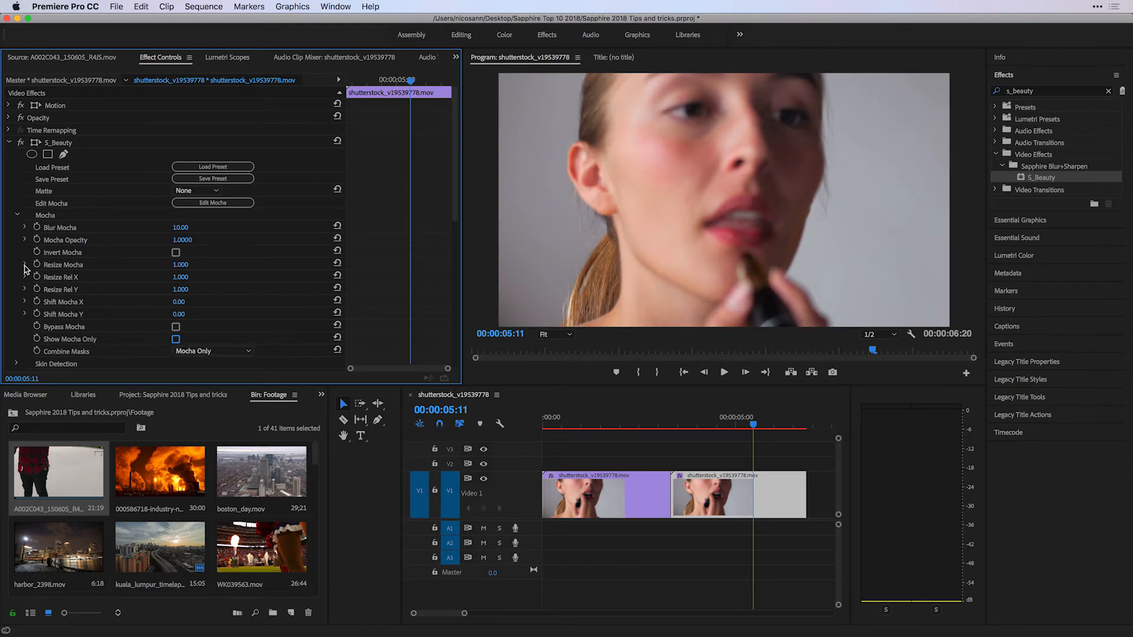
{"action": "left_click", "coordinate": [212, 203]}
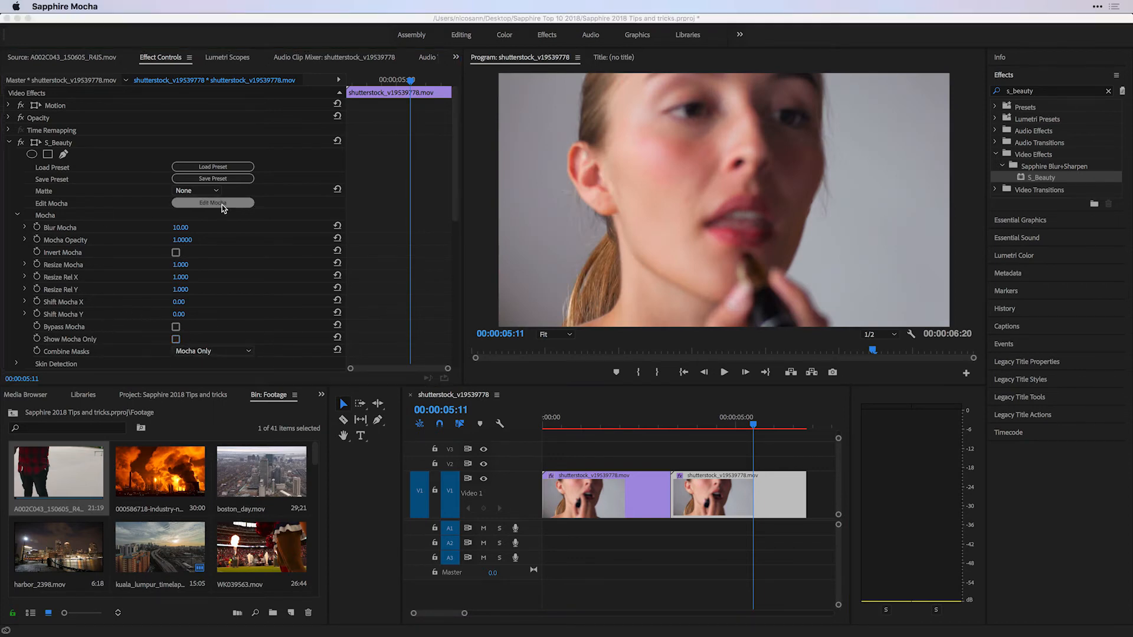
Select the Face mask layer in Mocha's Layer Controls for inspection
{"action": "left_click", "coordinate": [212, 203]}
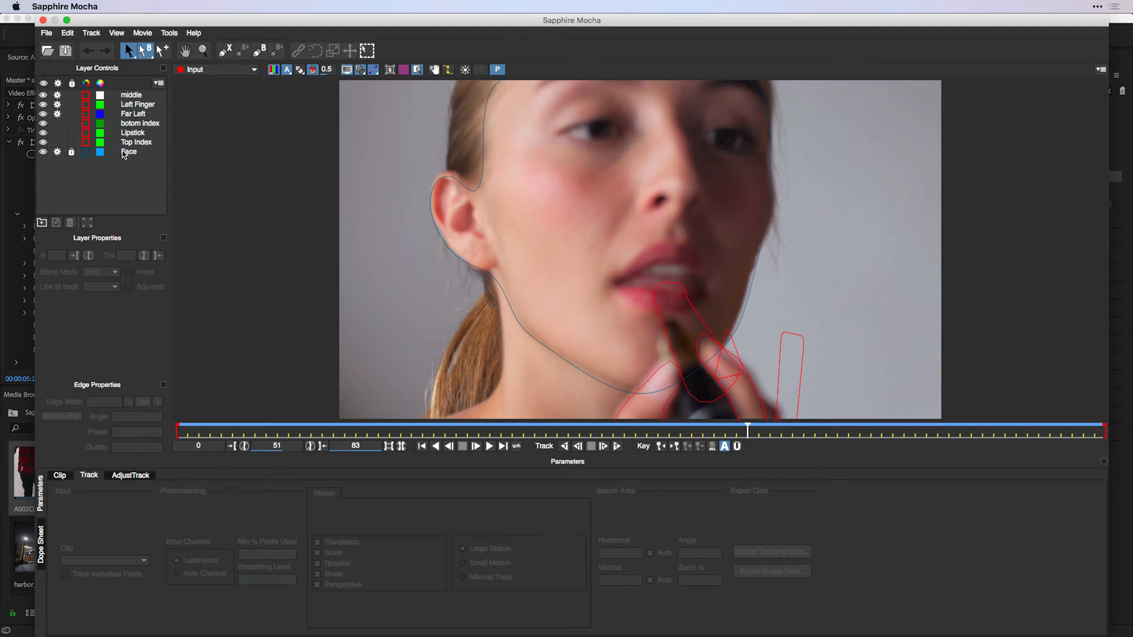
{"action": "left_click", "coordinate": [129, 152]}
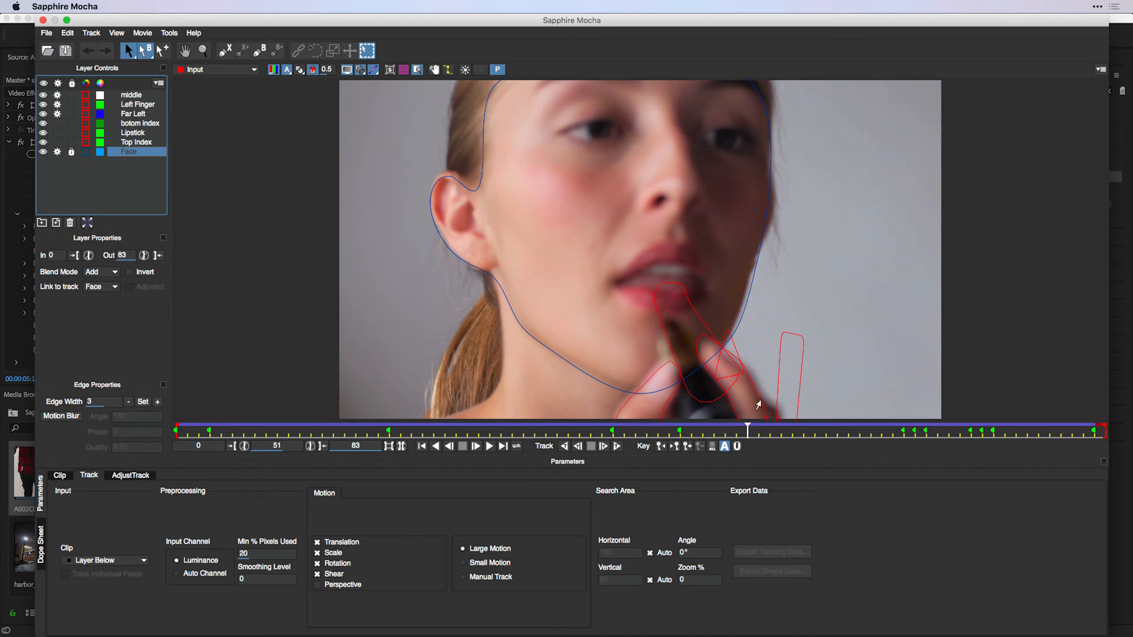
{"action": "mouse_move", "coordinate": [744, 424]}
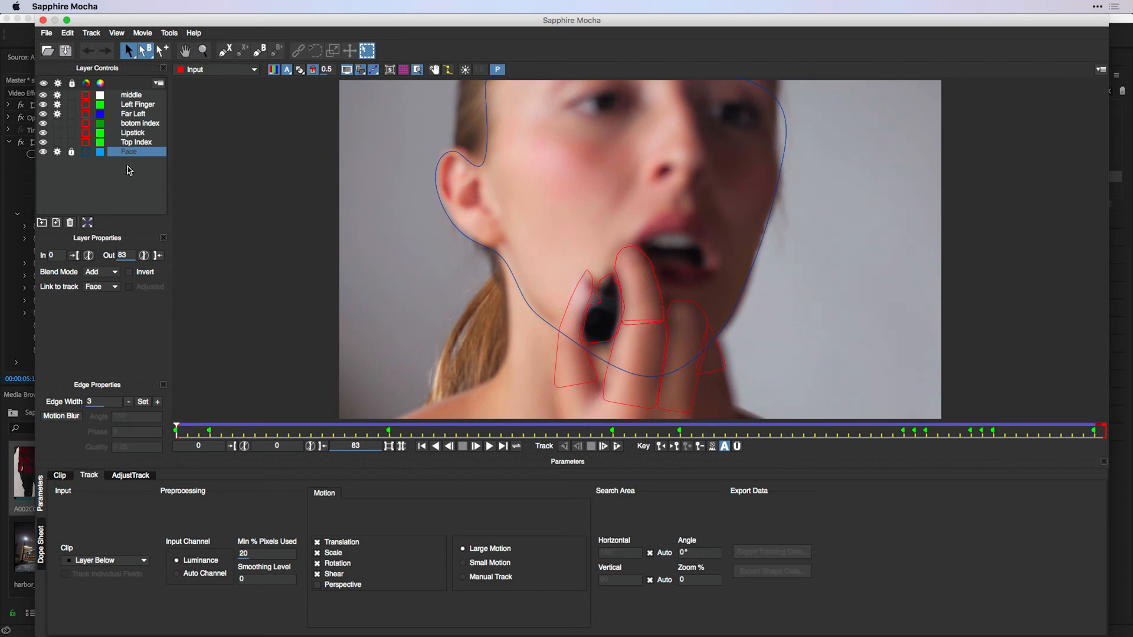
{"action": "mouse_move", "coordinate": [107, 118]}
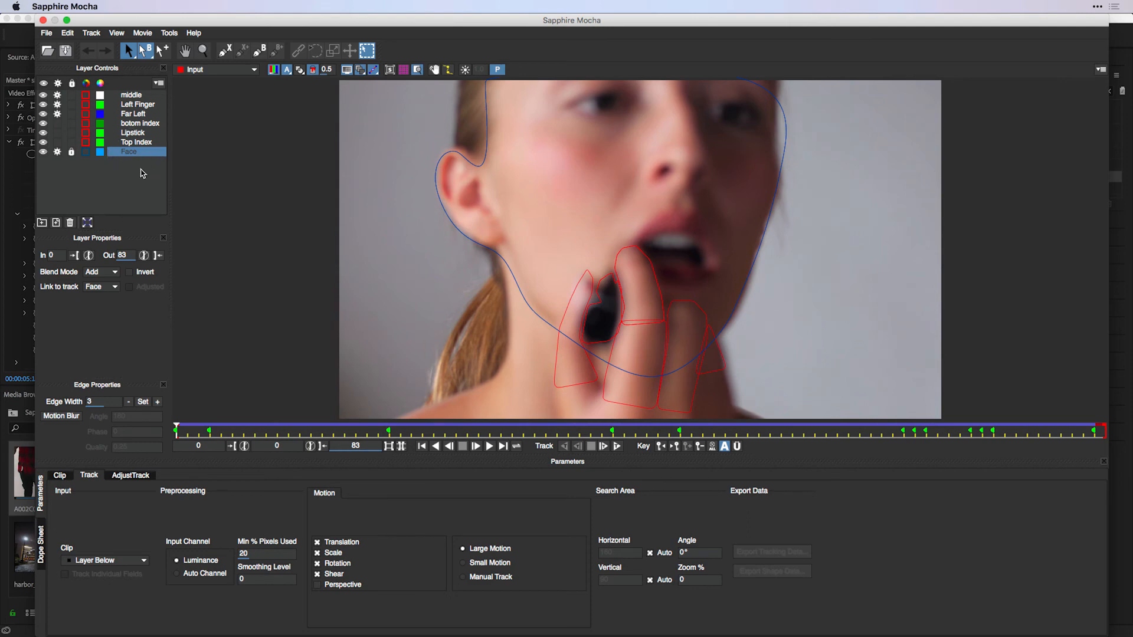
{"action": "mouse_move", "coordinate": [24, 38]}
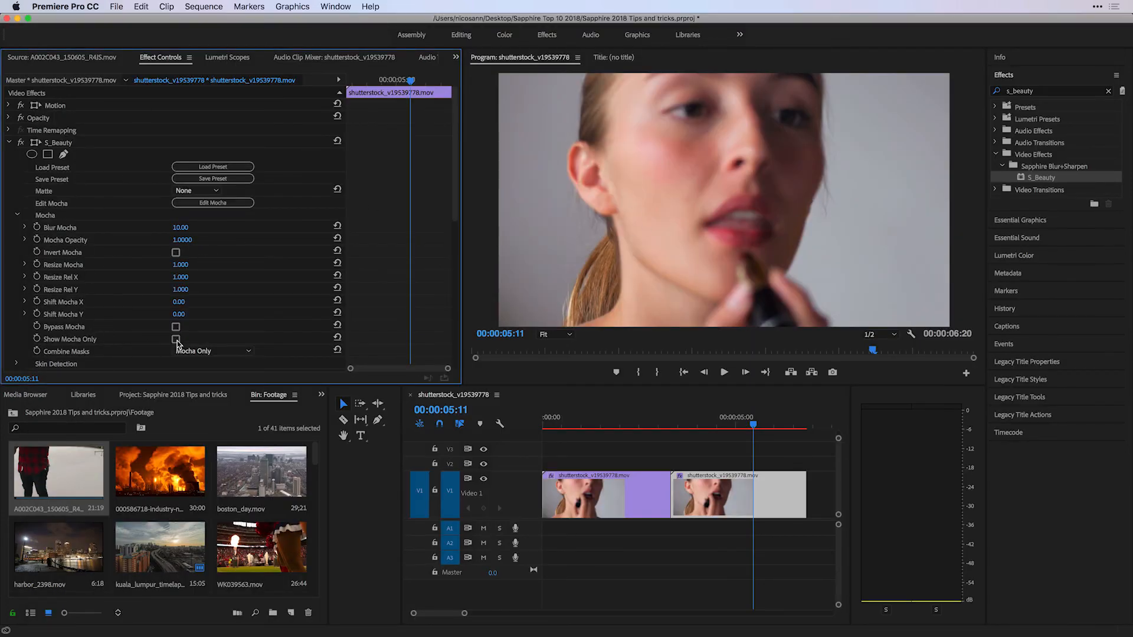
{"action": "left_click", "coordinate": [176, 339]}
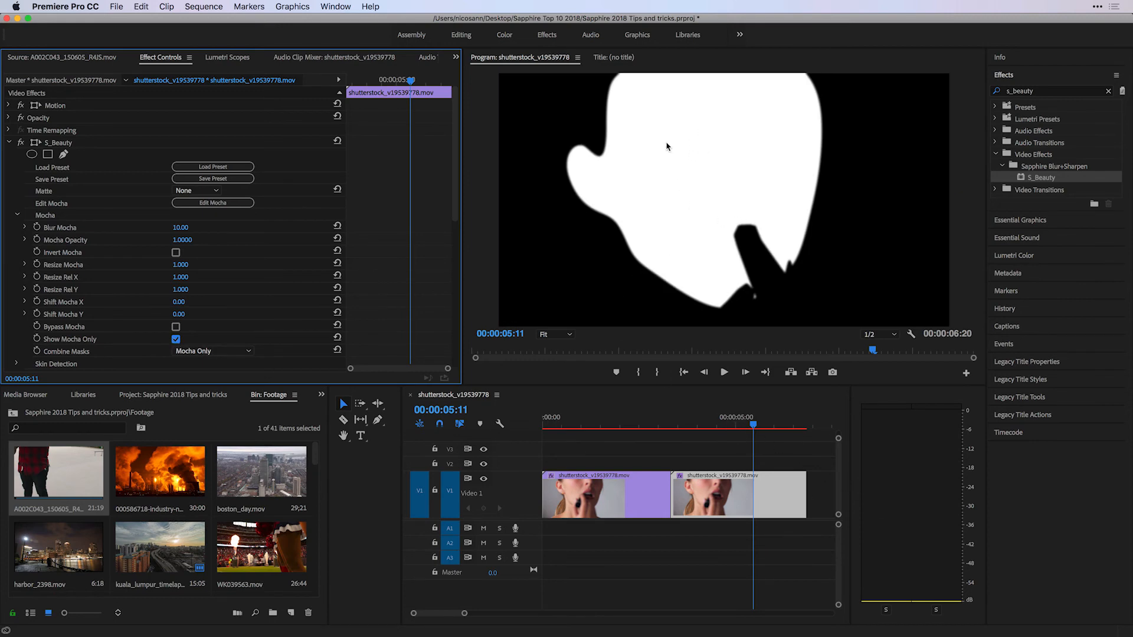
{"action": "mouse_move", "coordinate": [759, 273]}
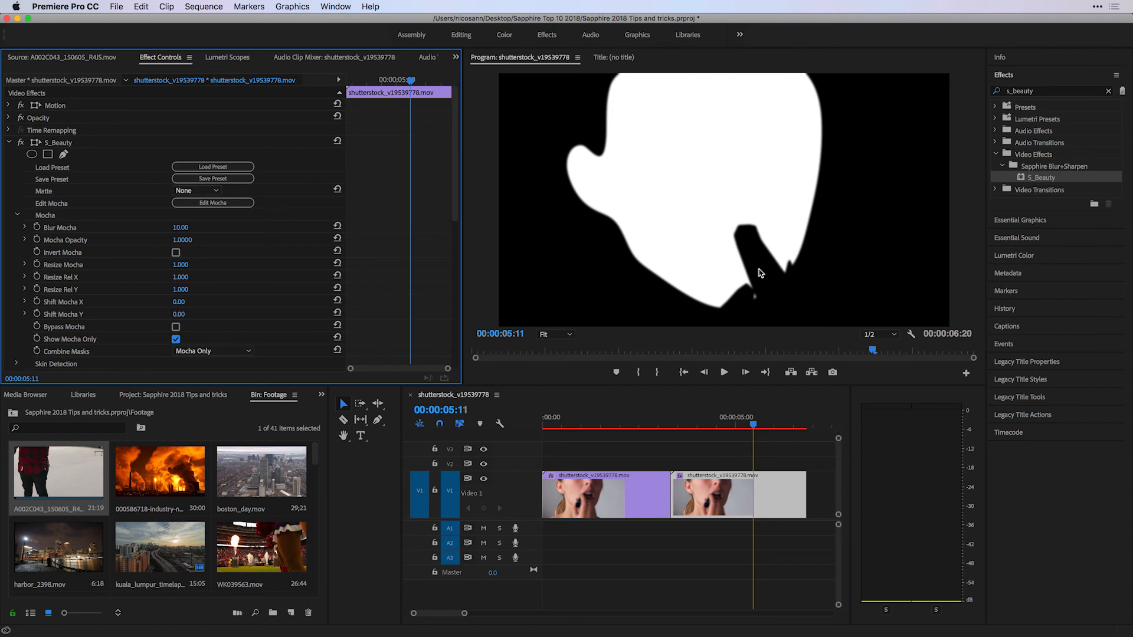
{"action": "left_click", "coordinate": [176, 339]}
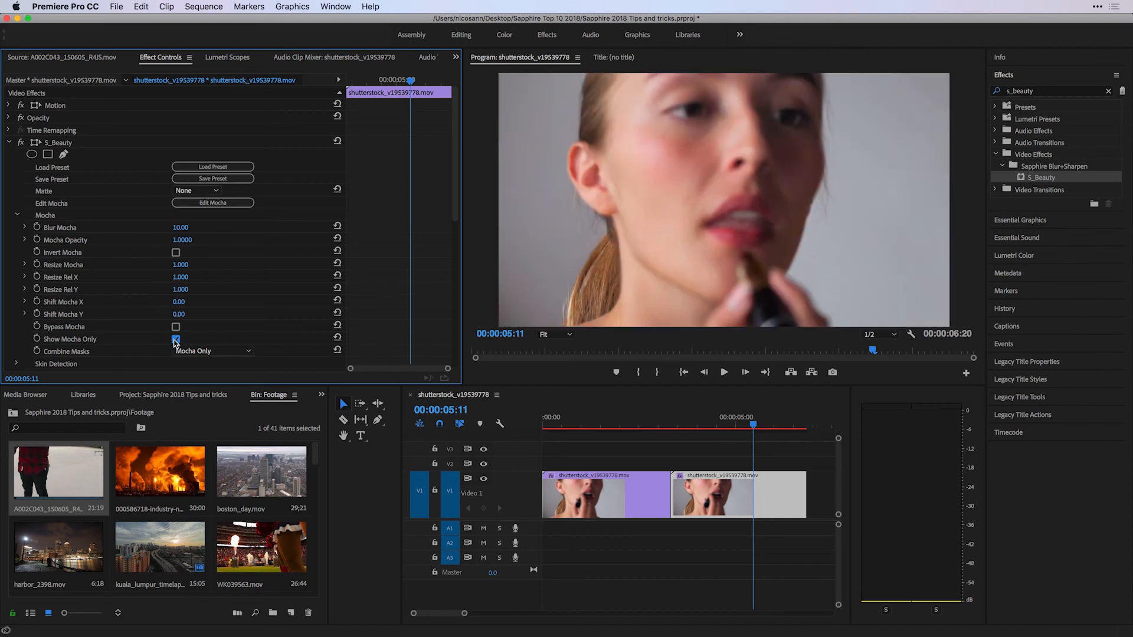
{"action": "scroll", "scroll_direction": "down", "scroll_amount": 3}
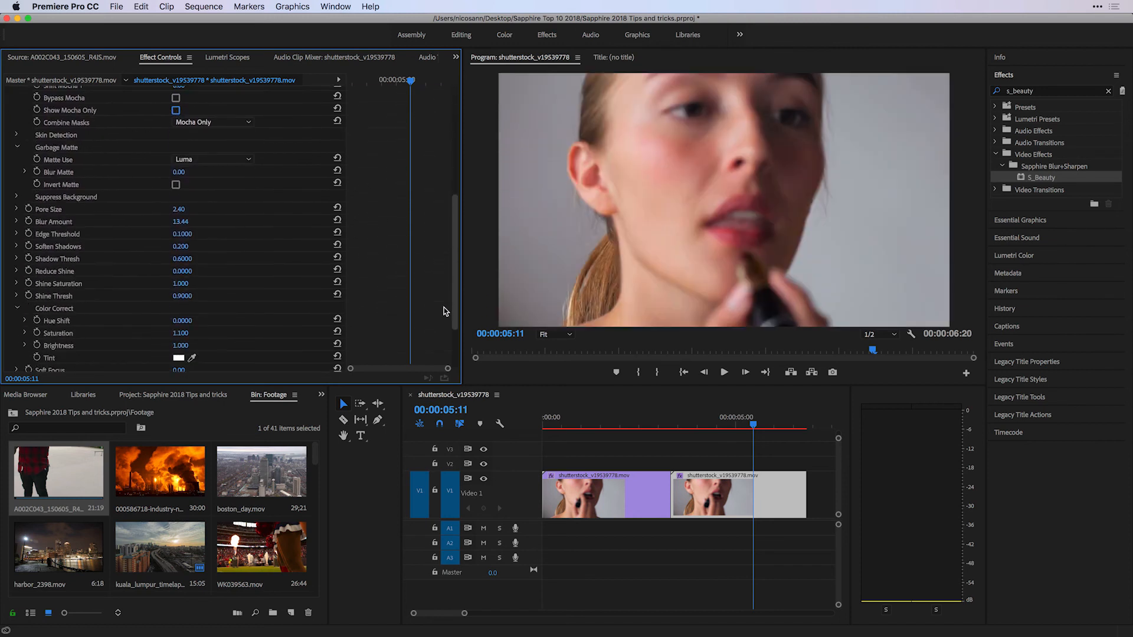